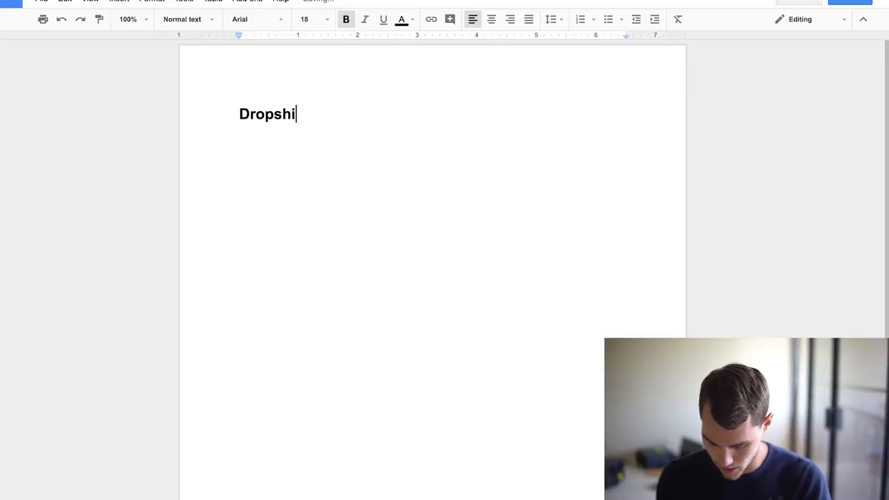
# - Finish the bold title '...pping is not about reinventing the wheel' and centre it on the page
pyautogui.write('pping is not')
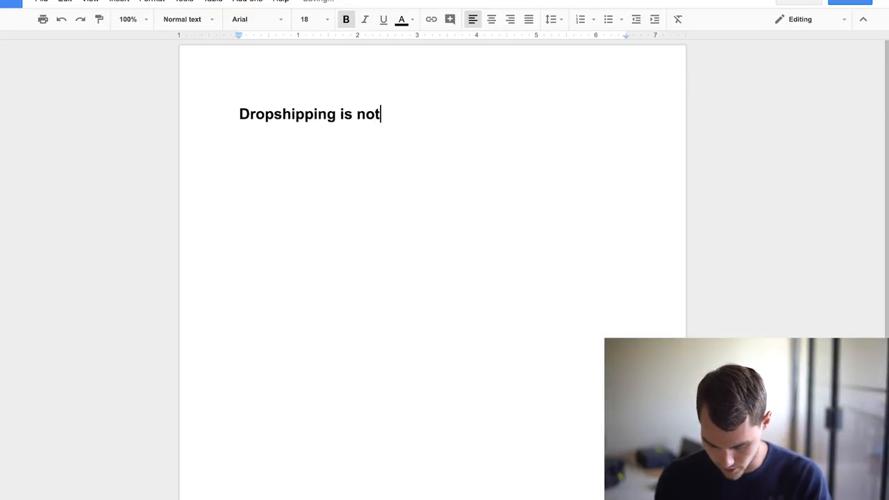
pyautogui.write('about rei')
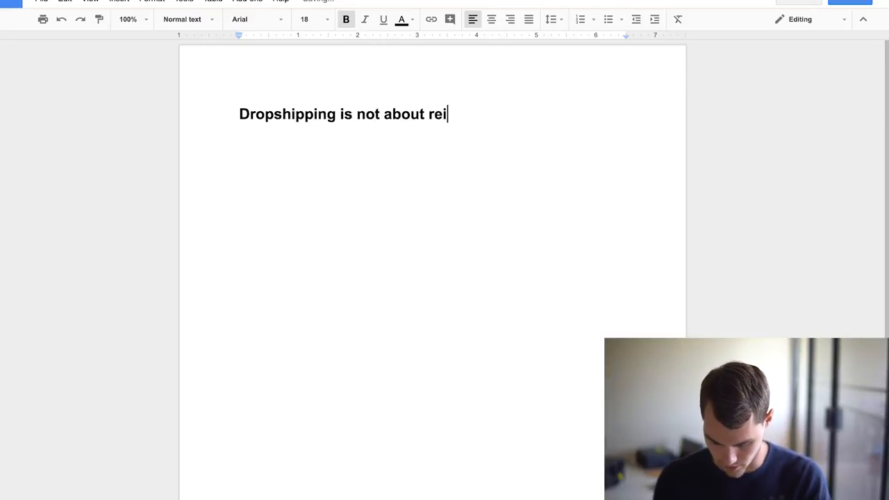
pyautogui.write('nventing the')
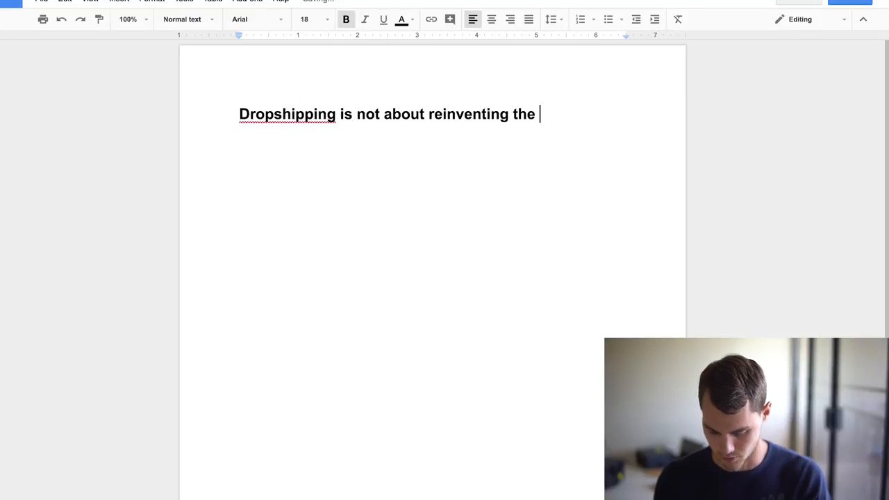
pyautogui.write('wheel')
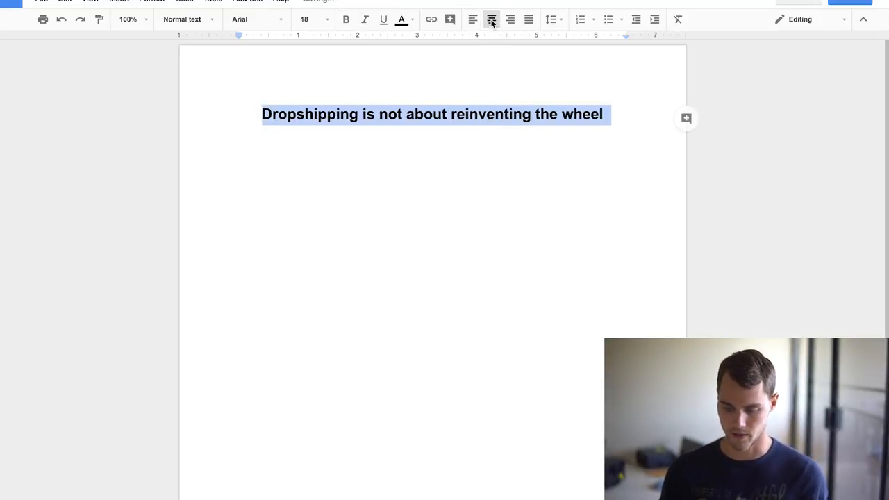
pyautogui.click(345, 19)
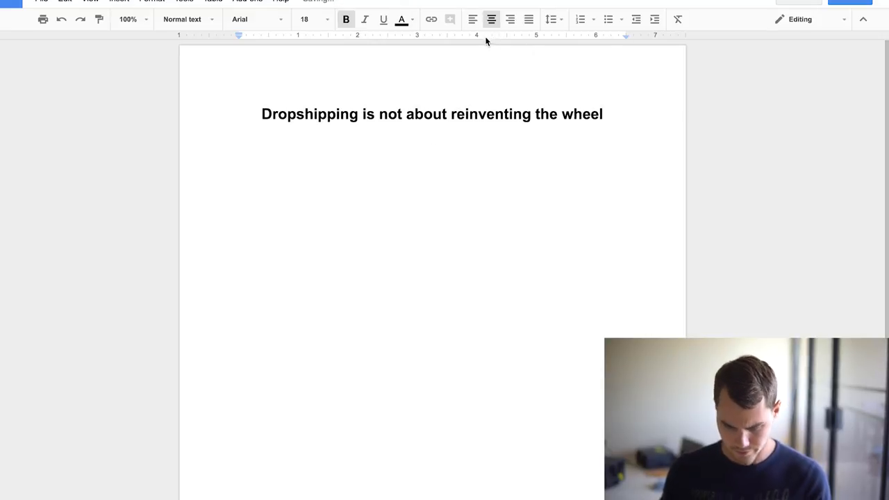
# - Left-align the line below the title and write 'Find the influencers before finding the products'
pyautogui.click(472, 19)
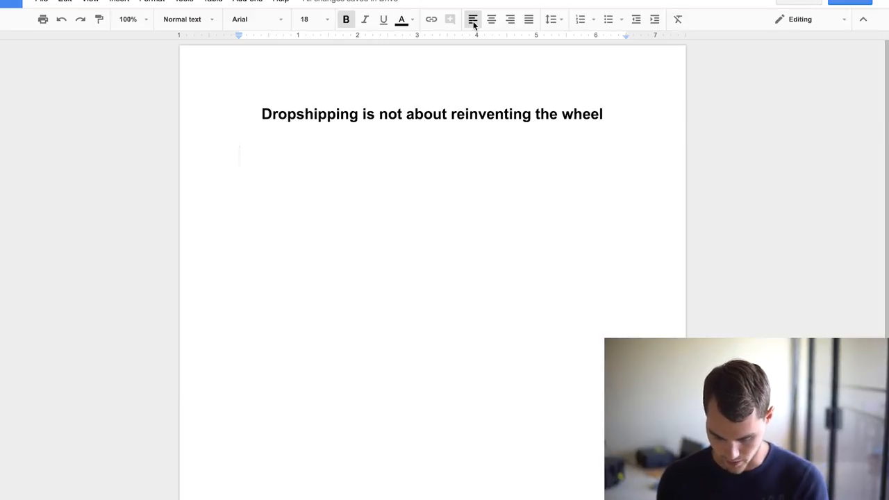
pyautogui.write('Find the i')
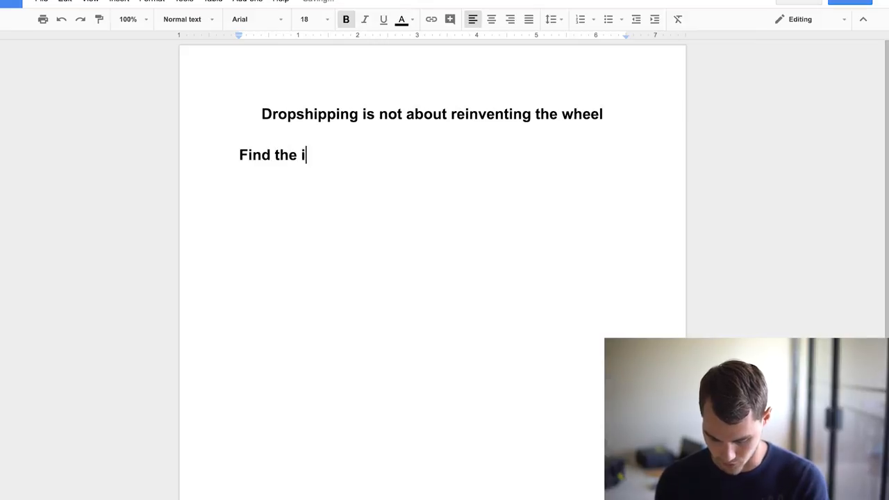
pyautogui.write('nfluencers')
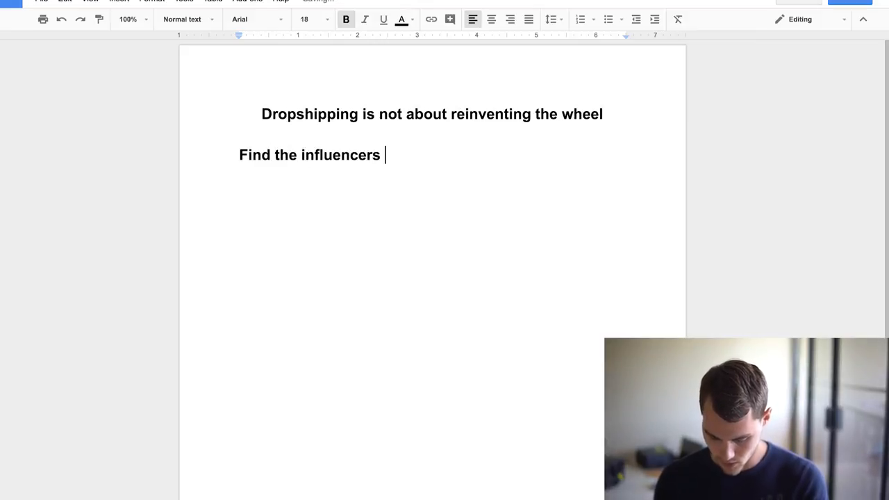
pyautogui.write('before find')
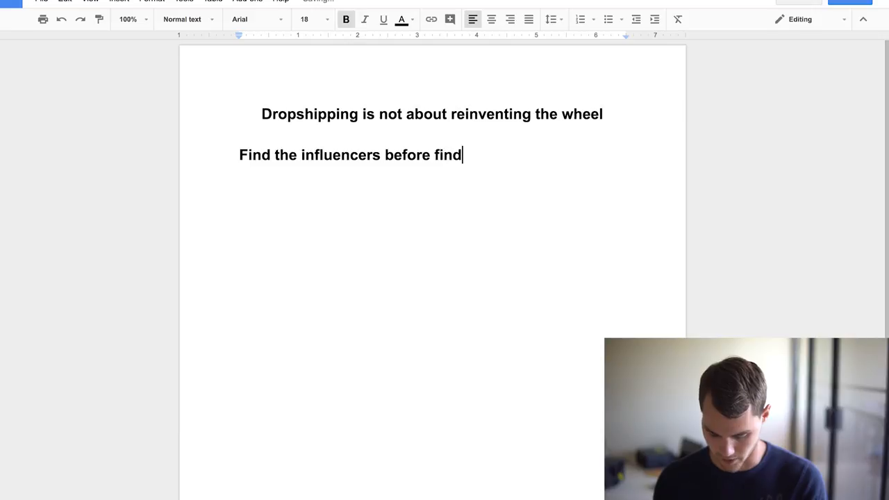
pyautogui.write('ing th')
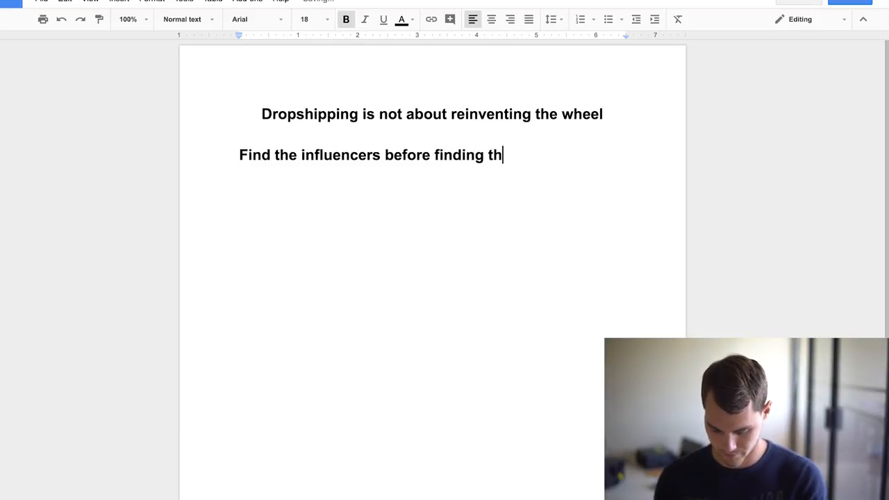
pyautogui.write('e products')
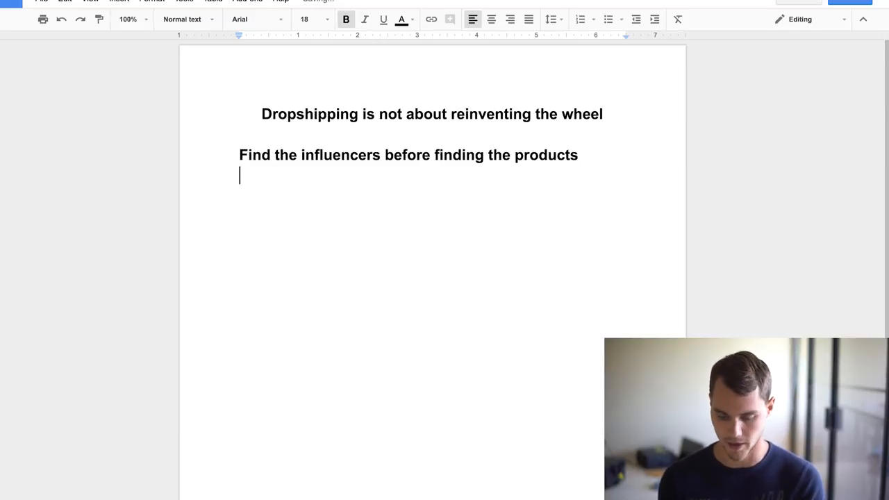
# - Add 'Look for featured post on the influencer pages' and make both lines a numbered list
pyautogui.write('Look')
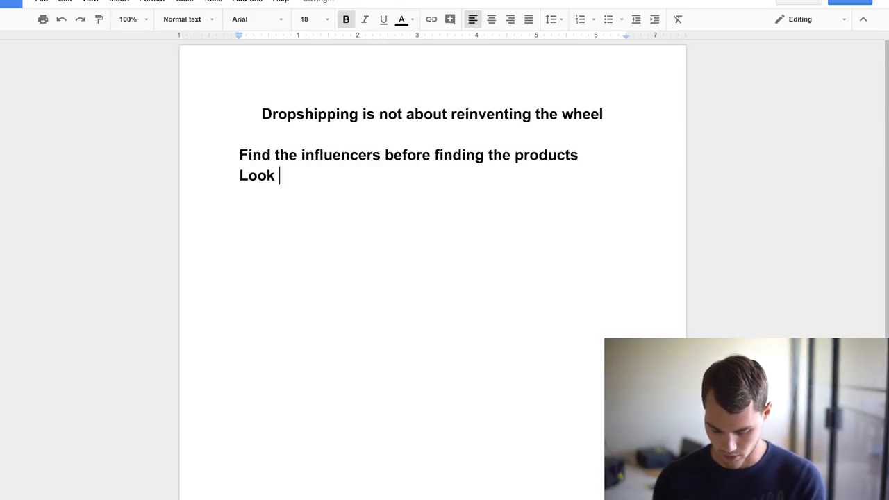
pyautogui.write('for feature')
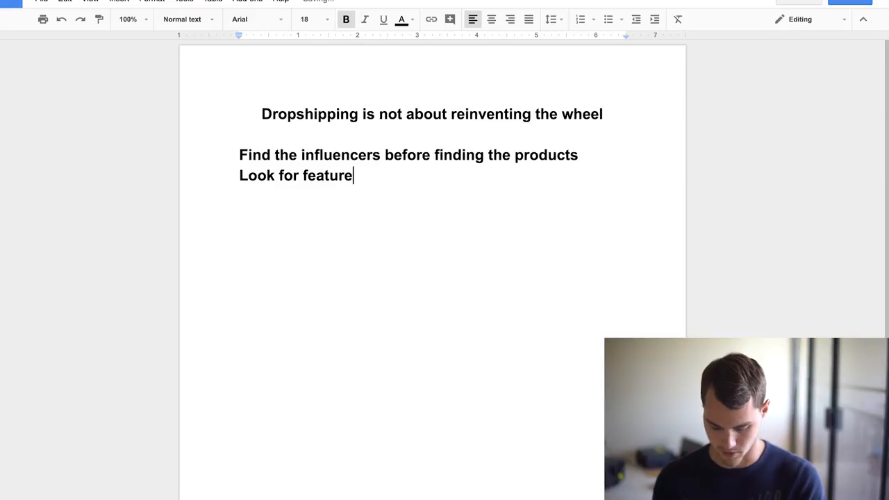
pyautogui.write('d post')
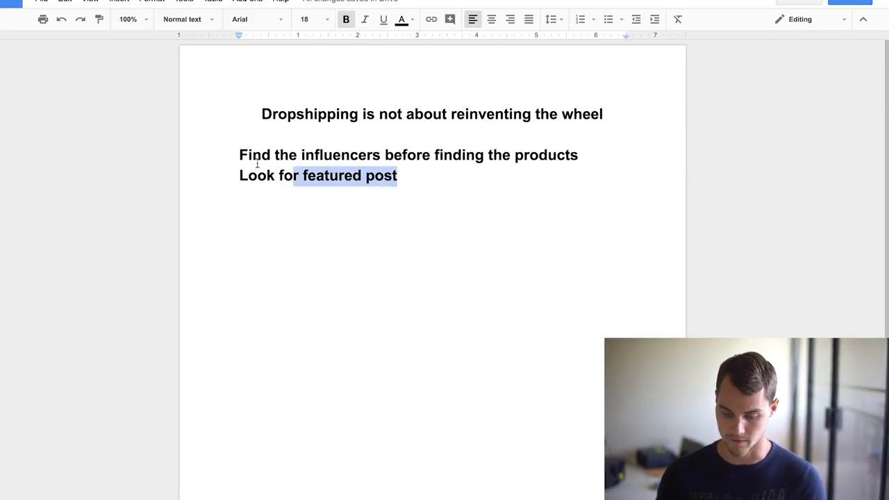
pyautogui.click(581, 20)
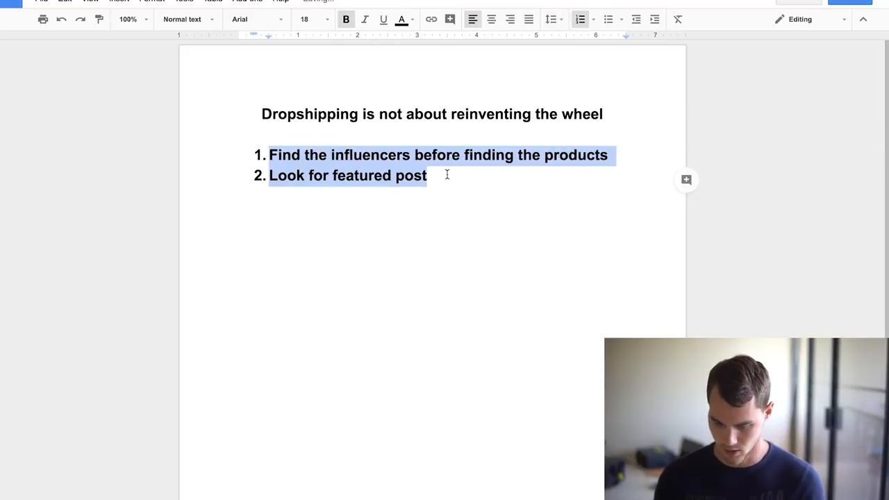
pyautogui.write('o')
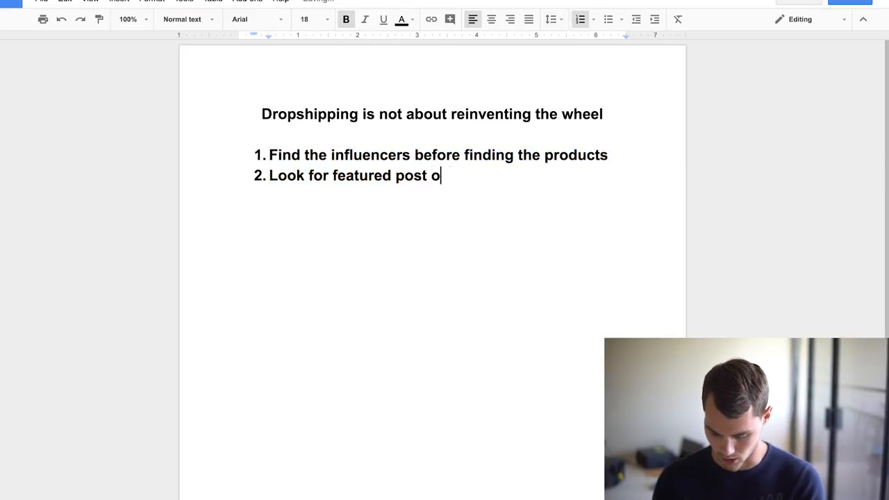
pyautogui.write('n the influe')
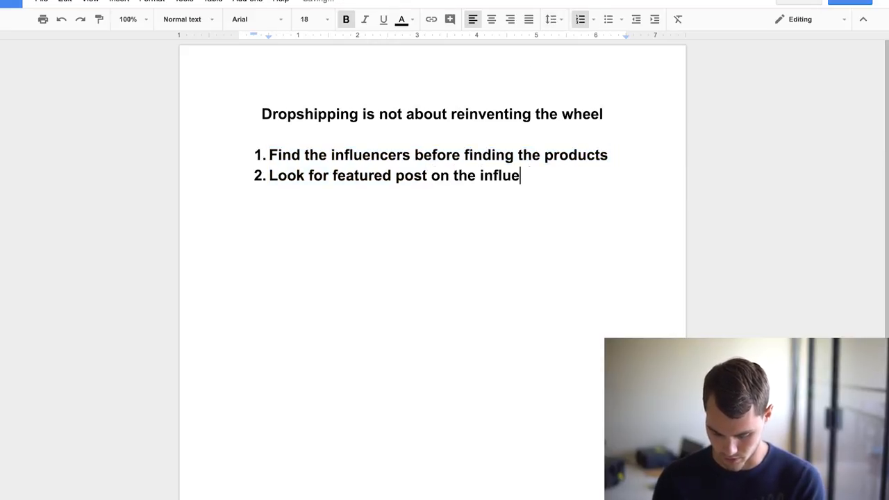
pyautogui.write('ncer pages')
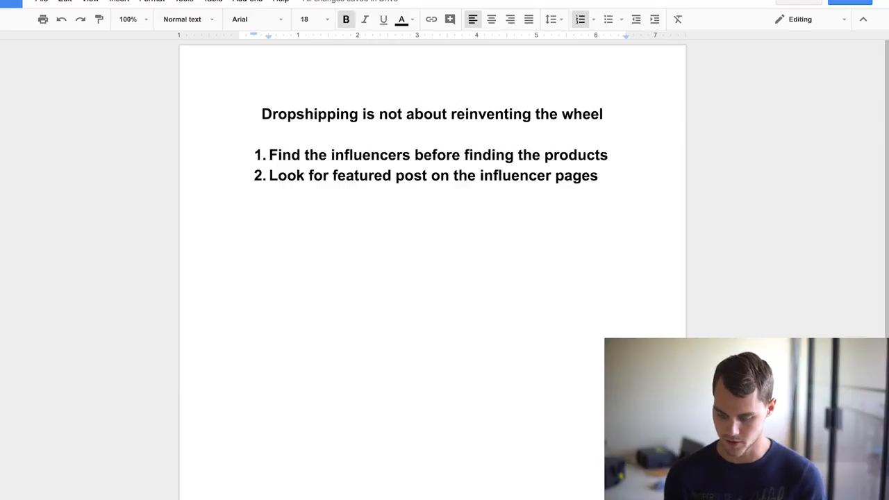
# - Add a third list item 'Reasearch the product on other social channels'
pyautogui.press('Return')
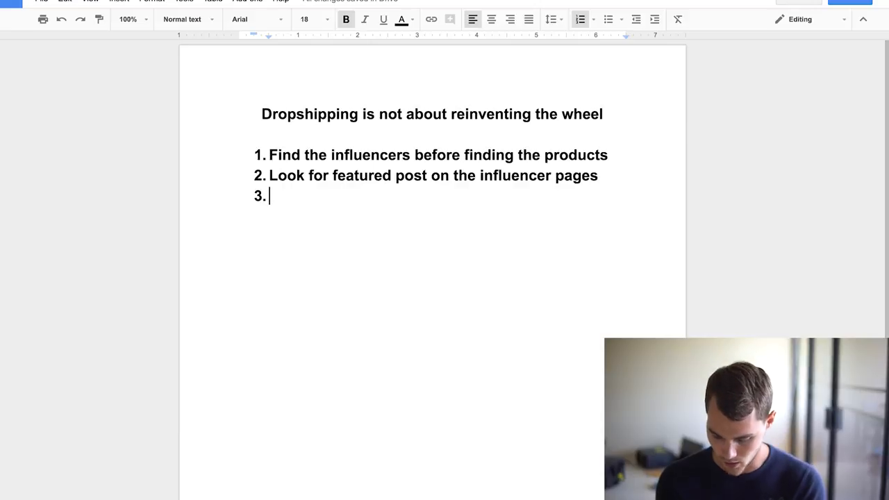
pyautogui.write('Rease')
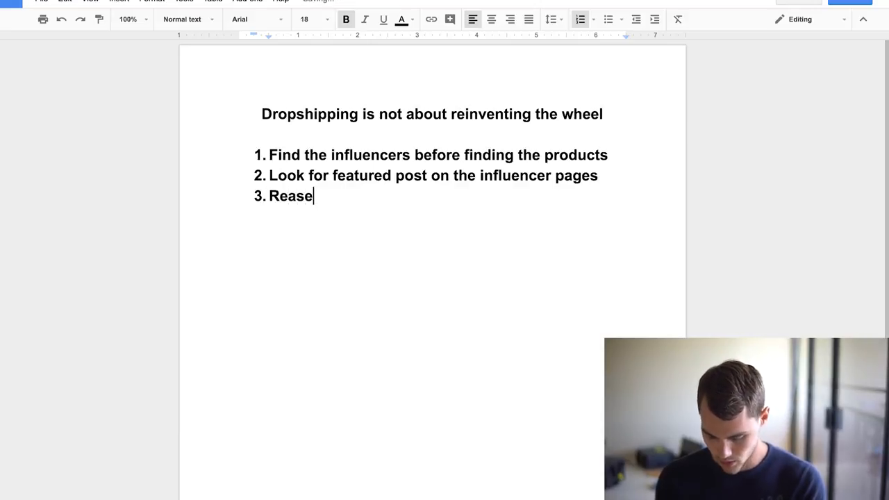
pyautogui.write('arch the')
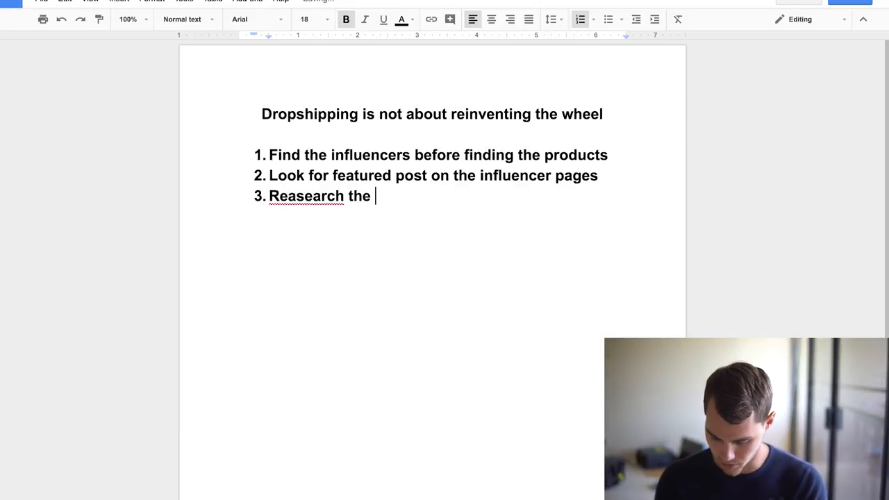
pyautogui.write('product on')
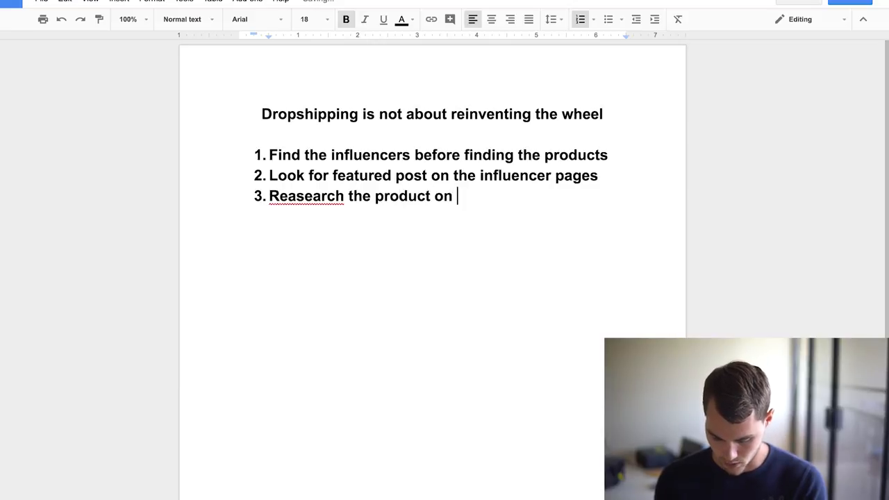
pyautogui.write('other social')
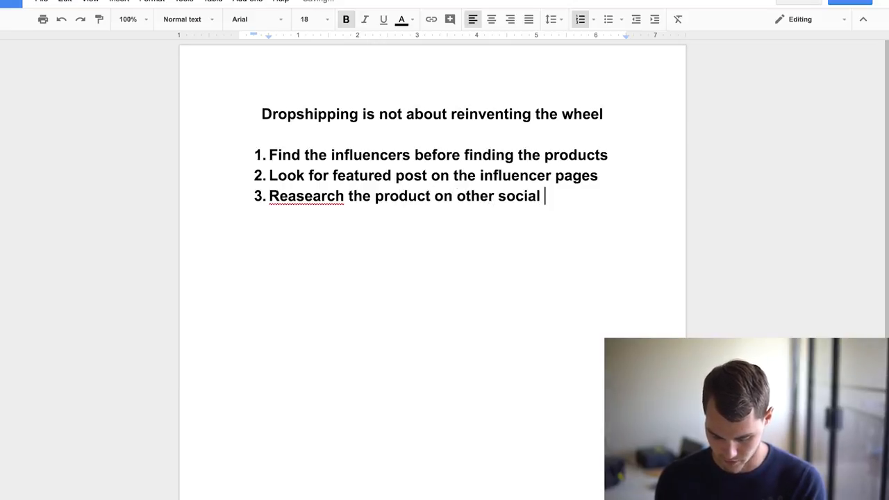
pyautogui.write('channels')
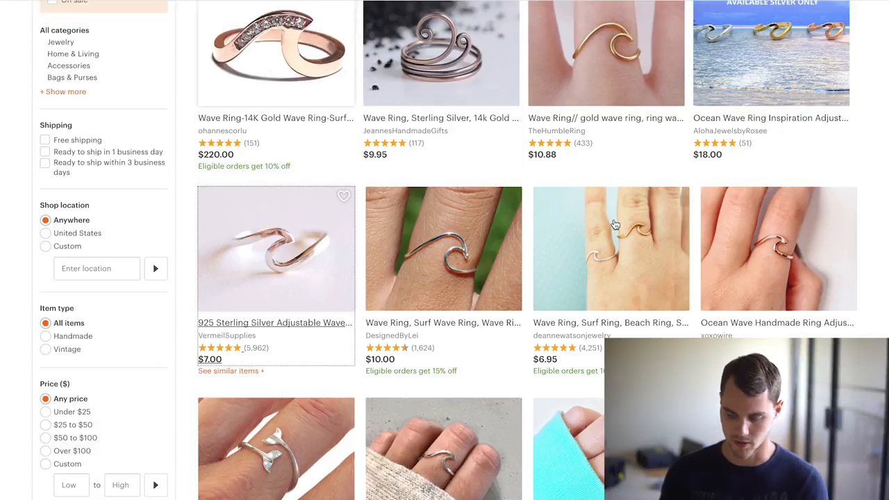
pyautogui.scroll(3)
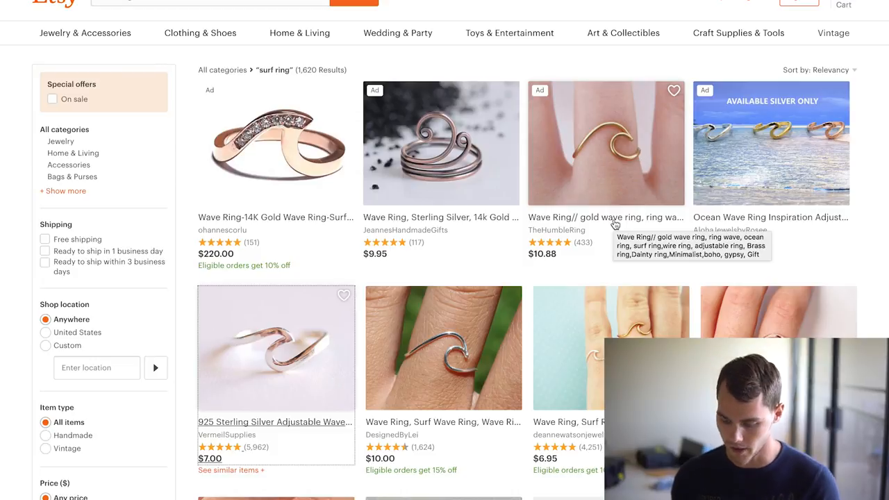
pyautogui.moveTo(594, 250)
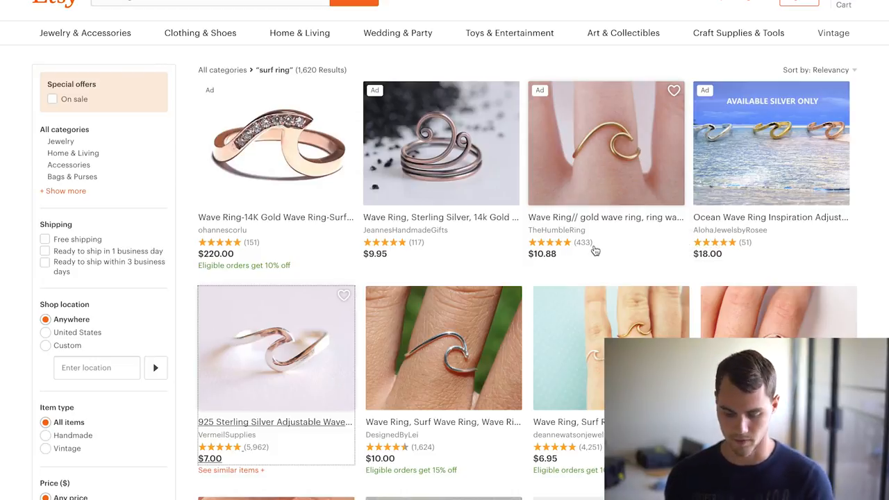
pyautogui.scroll(-3)
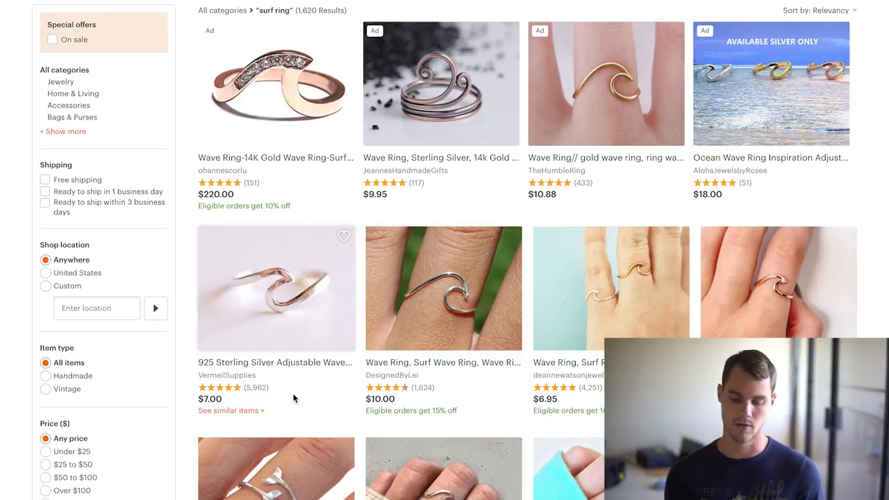
pyautogui.moveTo(293, 389)
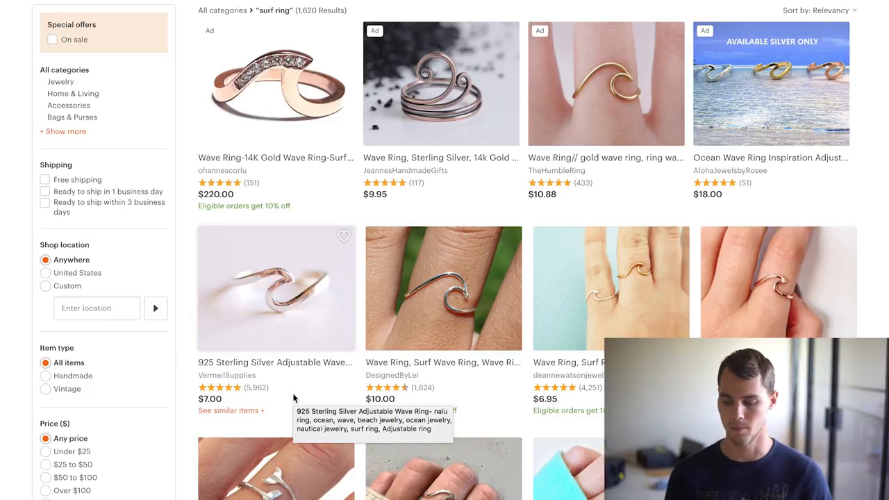
pyautogui.moveTo(400, 397)
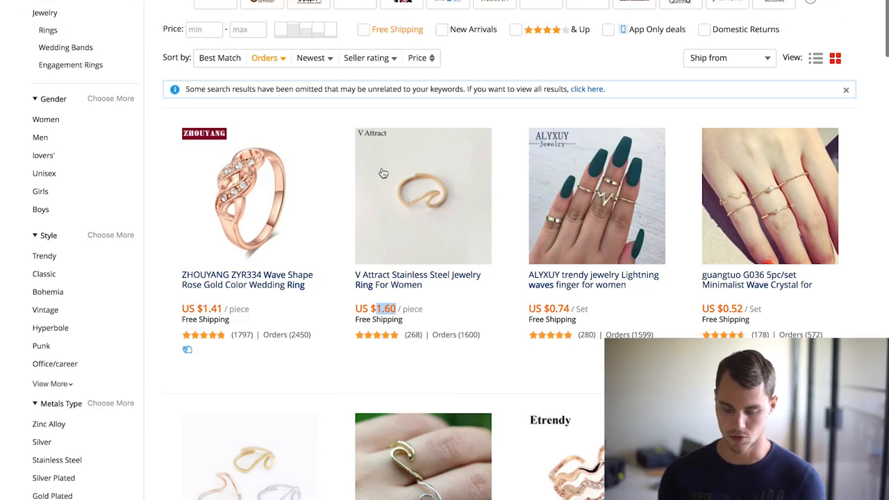
# - Browse the 'wave ring' results sorted by Orders and go to the V Attract sea wave ring listing
pyautogui.scroll(3)
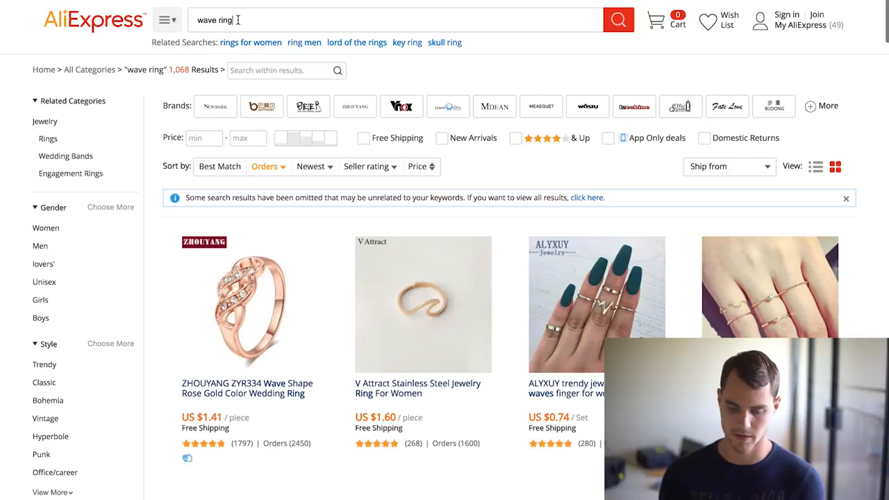
pyautogui.click(396, 19)
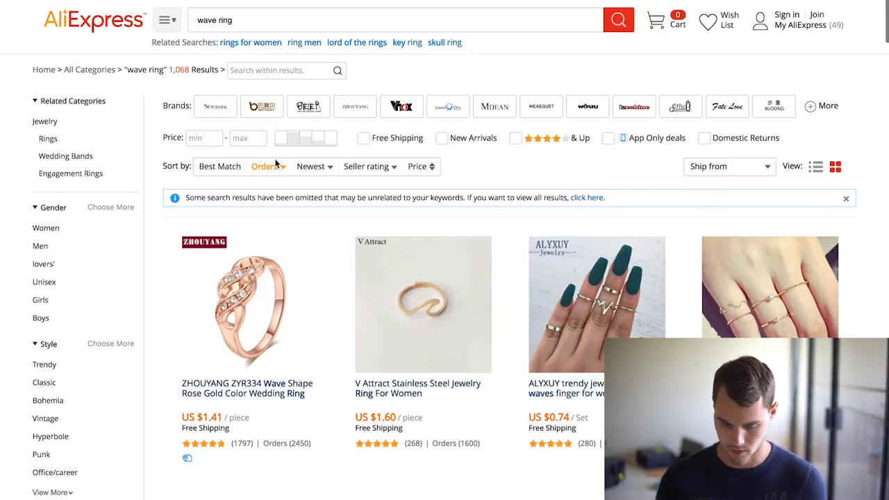
pyautogui.moveTo(471, 176)
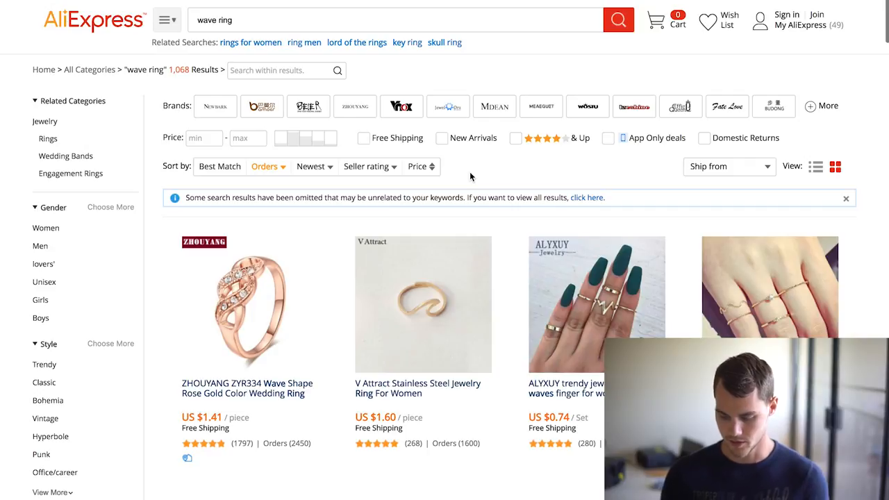
pyautogui.scroll(-3)
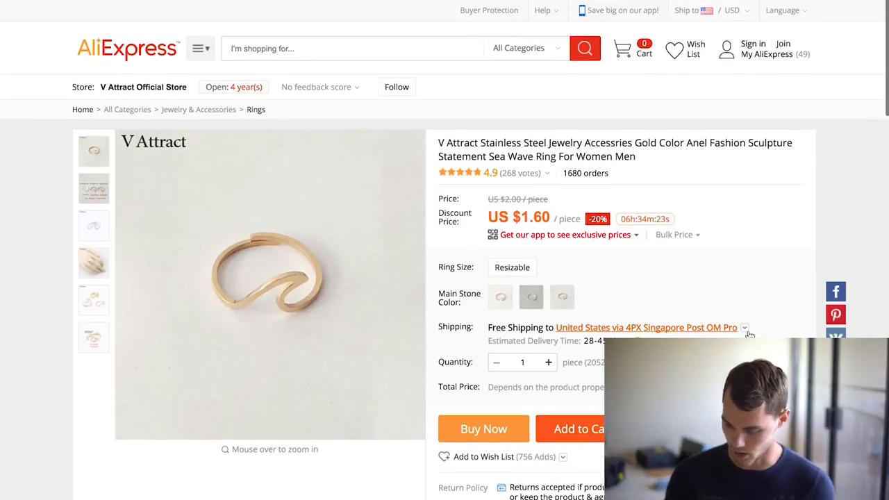
# - Set shipping to ePacket to the United States at US $2.11, 12-20 days
pyautogui.click(744, 328)
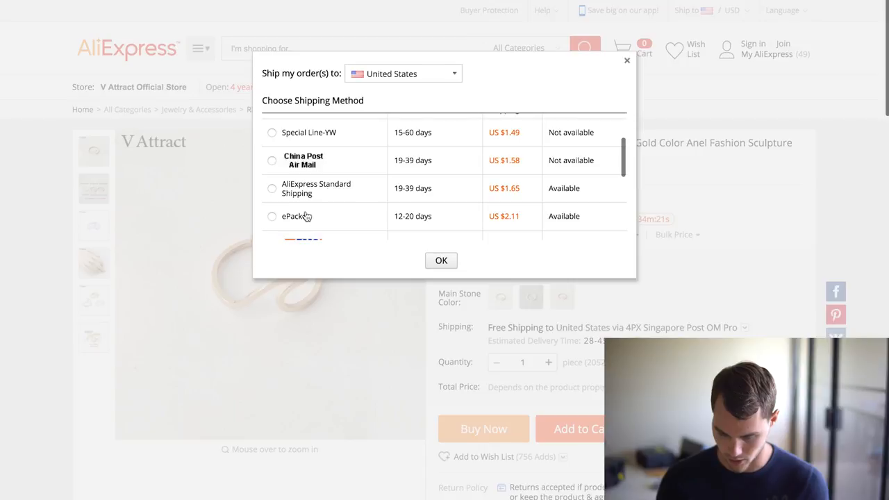
pyautogui.click(442, 260)
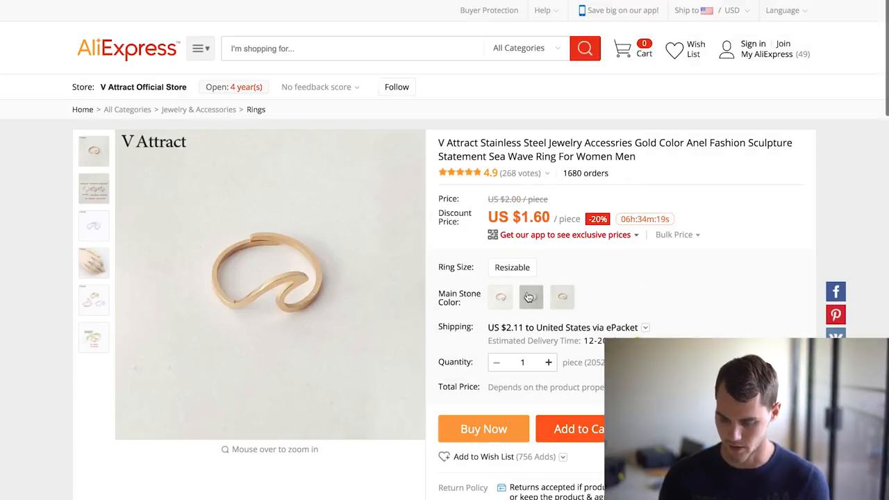
pyautogui.moveTo(658, 296)
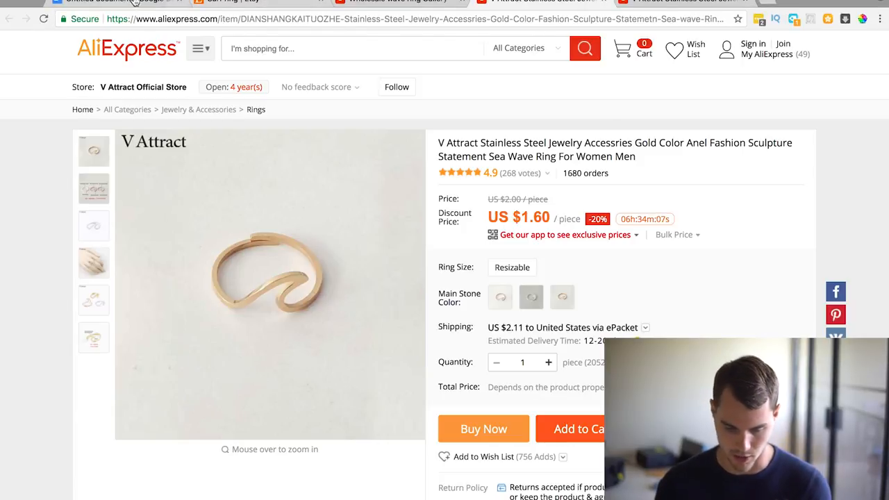
# - Return to the document and write item 4 'Create an irresistible offer'
pyautogui.click(97, 2)
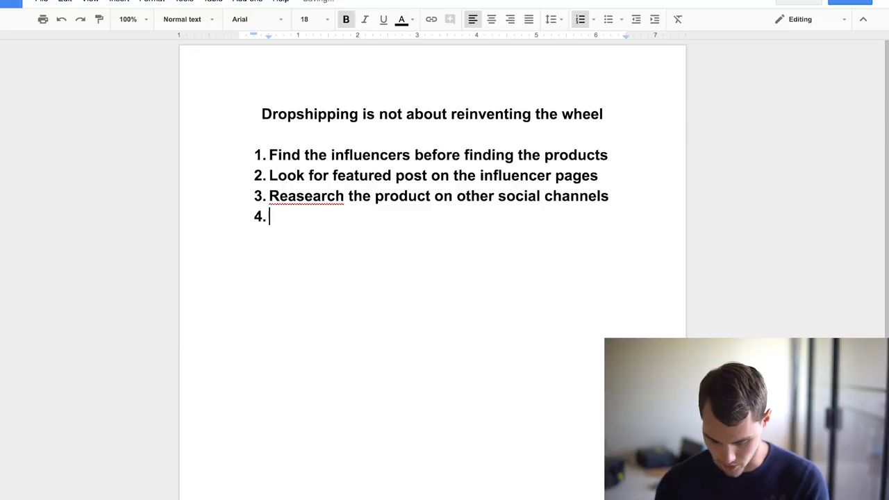
pyautogui.write('Create an in')
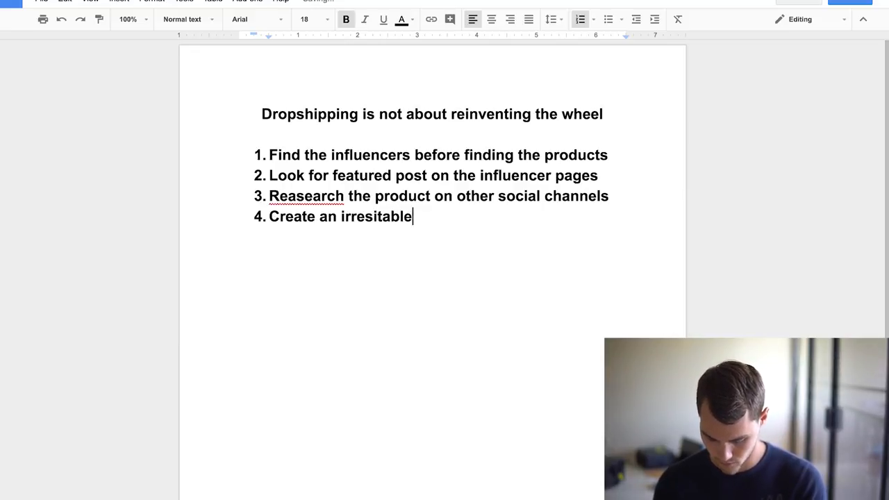
pyautogui.write('offer')
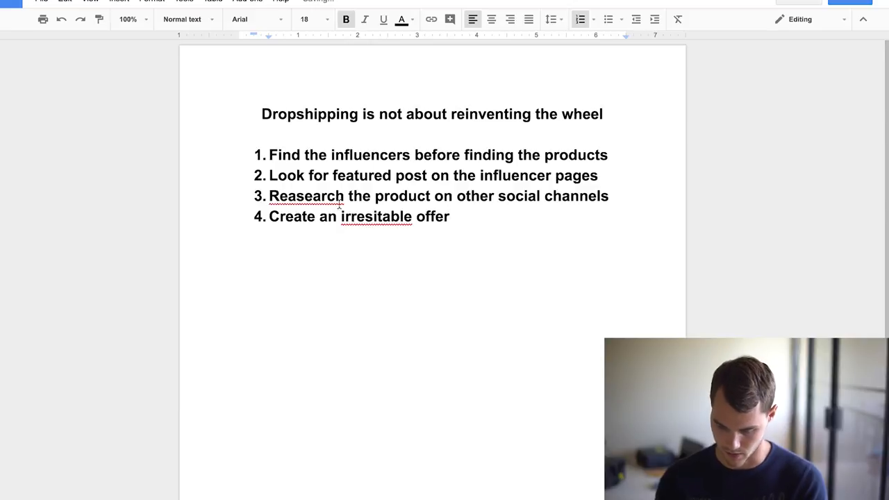
pyautogui.write('irresistible')
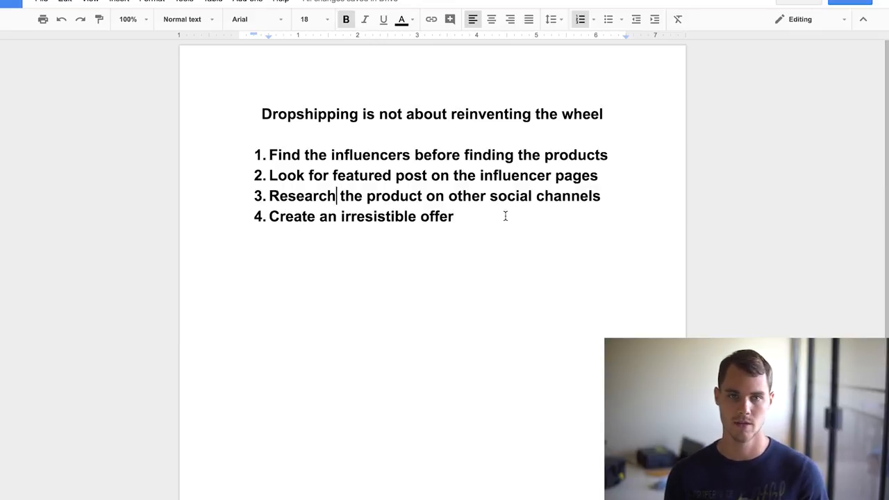
pyautogui.moveTo(506, 219)
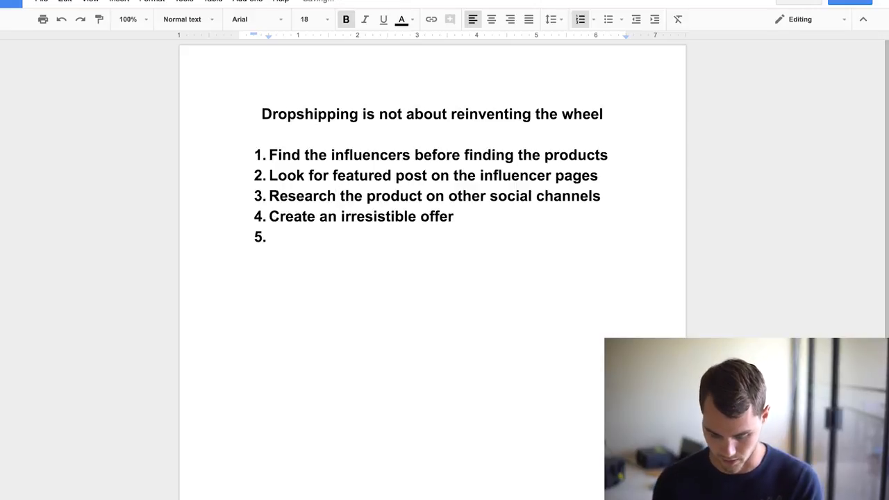
# - Write item 5 'Find 2-3 similar products to upsell', then select the word 'not' in the title
pyautogui.write('Find')
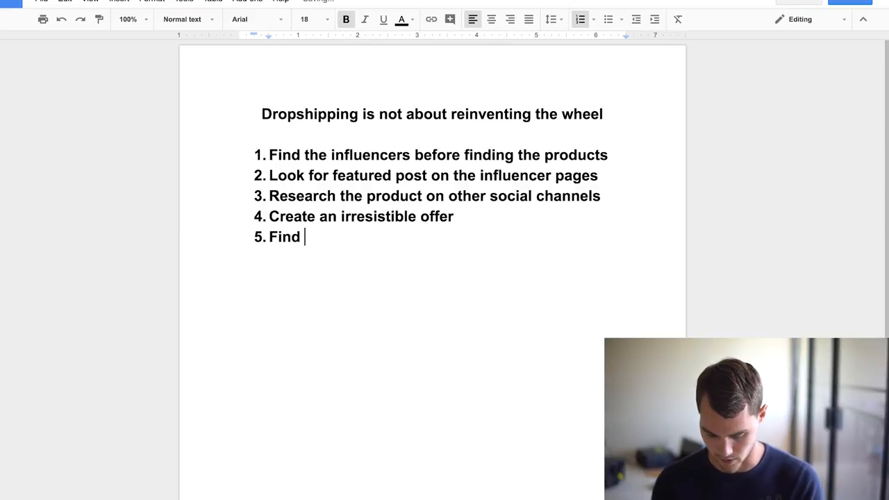
pyautogui.write('2-3 simi')
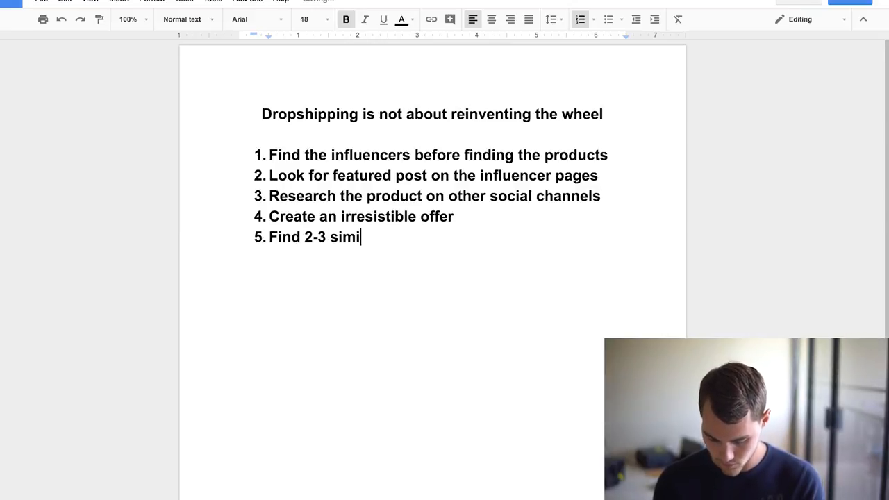
pyautogui.write('lar product')
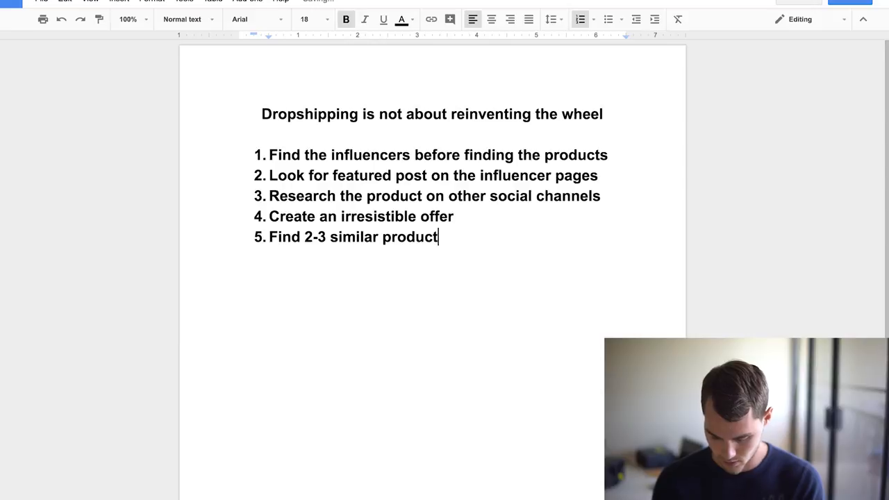
pyautogui.write('s to upsell')
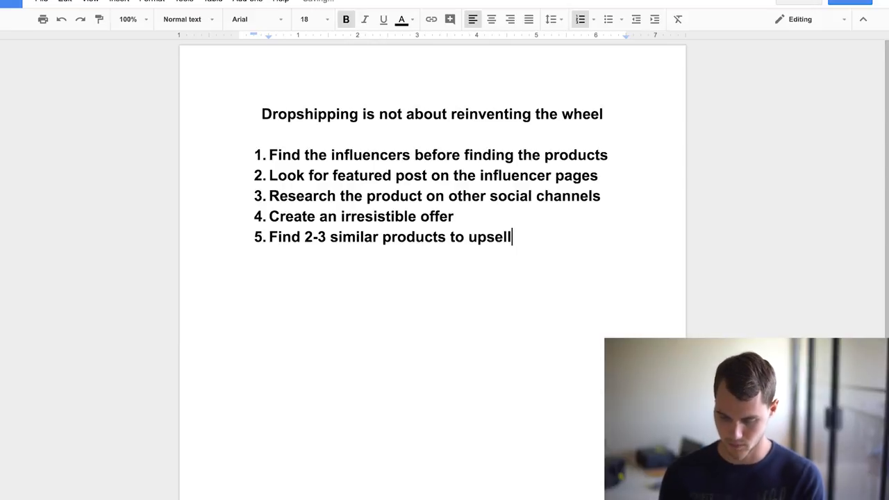
pyautogui.click(456, 217)
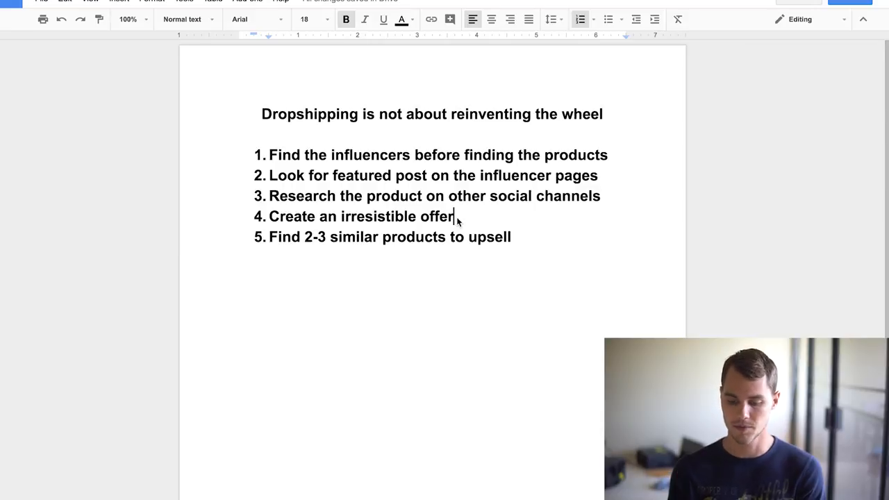
pyautogui.doubleClick(395, 114)
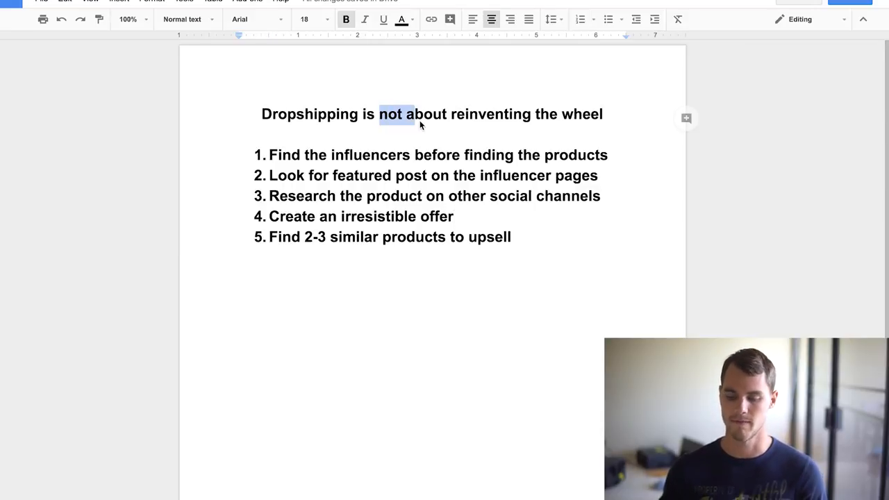